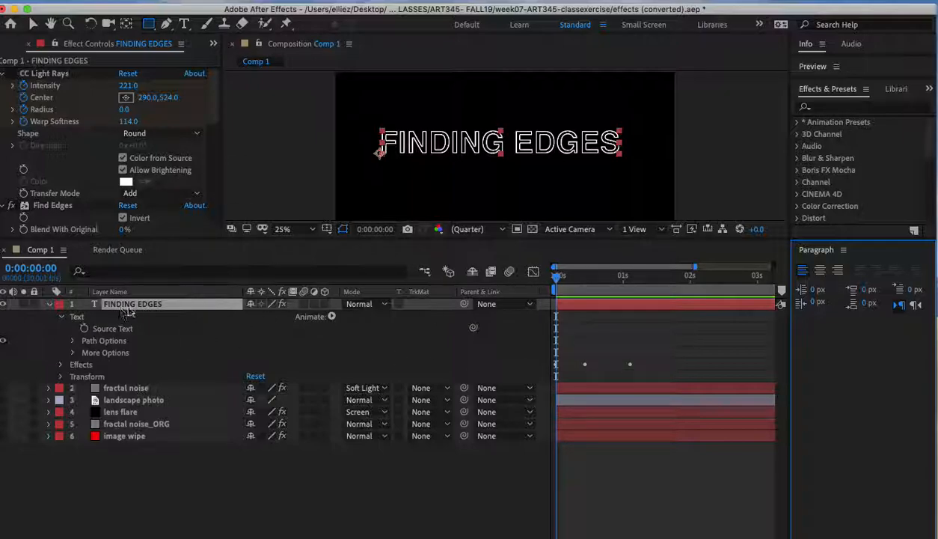
Step: Reveal the shape tool flyout with Rectangle, Rounded Rectangle, Ellipse, Polygon and Star
left_click(149, 24)
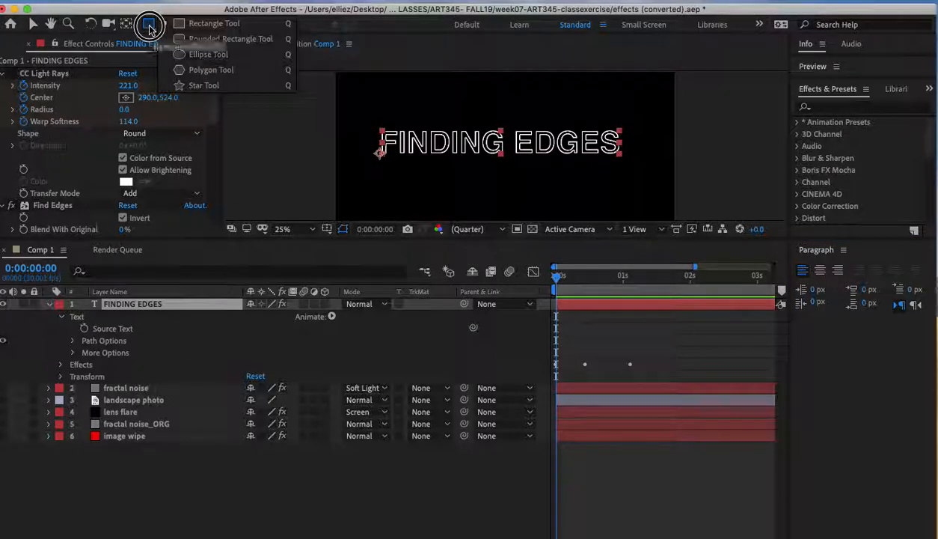
mouse_move(182, 27)
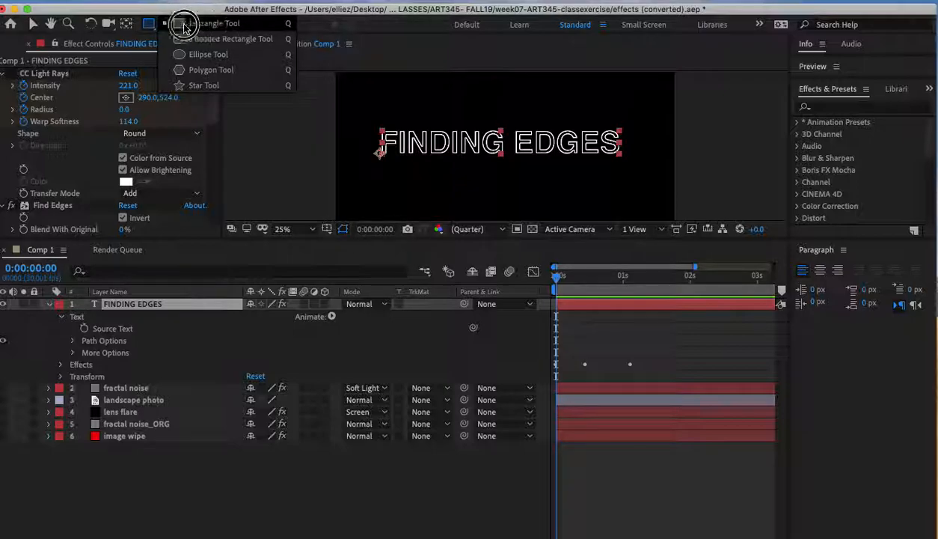
mouse_move(199, 71)
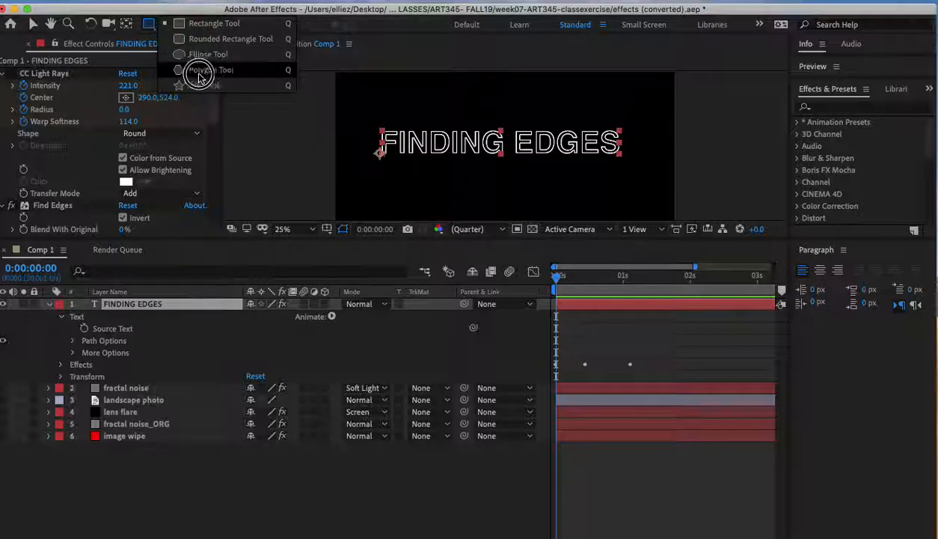
Step: Choose the Rectangle Tool to draw a tall thin Mask 1 on the FINDING EDGES layer
left_click(210, 70)
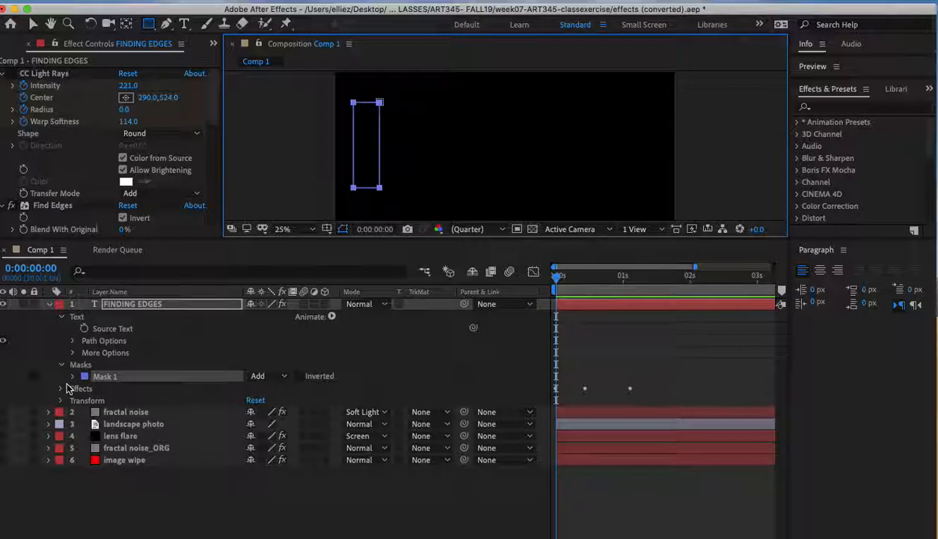
Step: Expand Mask 1 to reveal Mask Path, Mask Feather, Mask Opacity and Mask Expansion
left_click(71, 376)
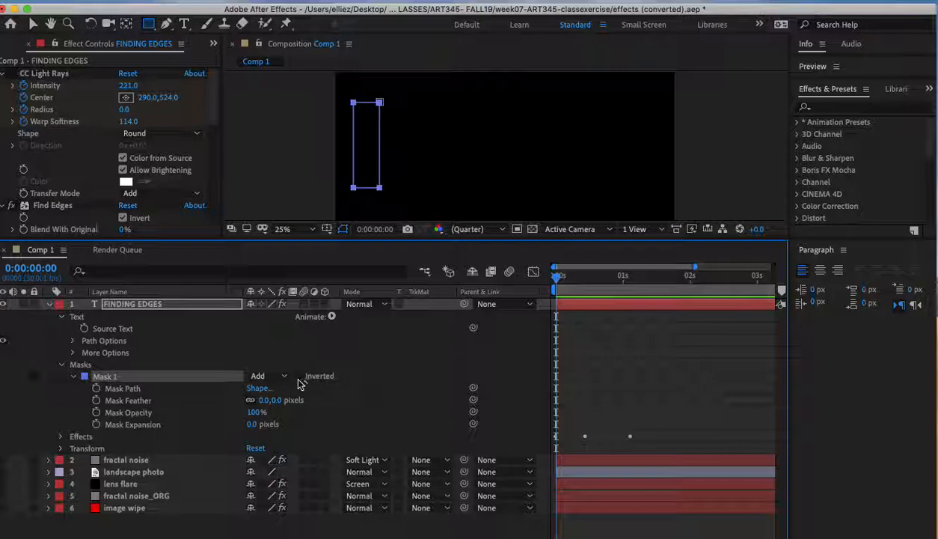
mouse_move(284, 368)
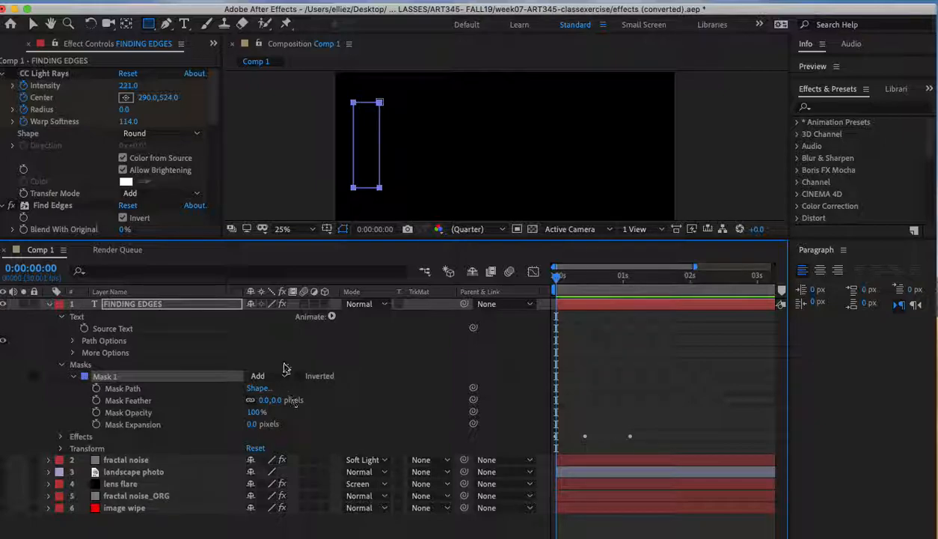
mouse_move(290, 443)
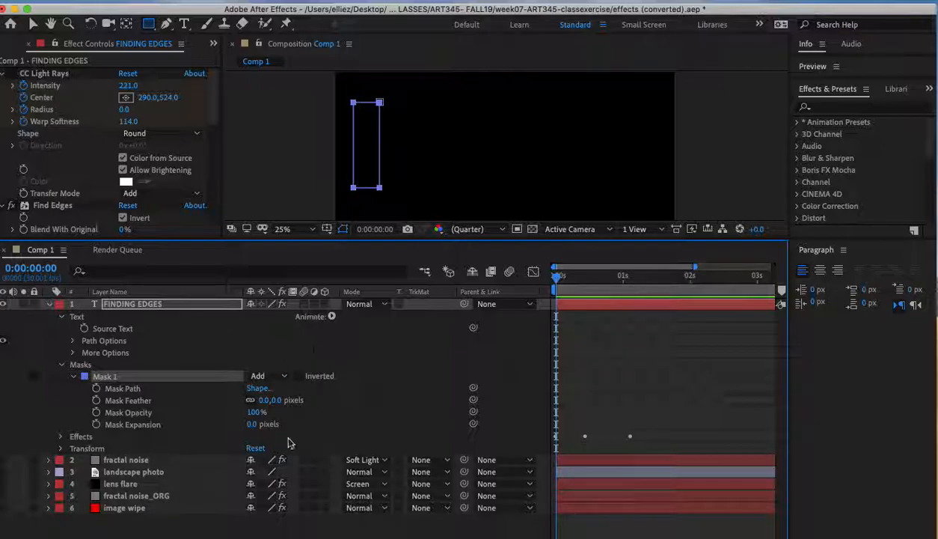
mouse_move(102, 421)
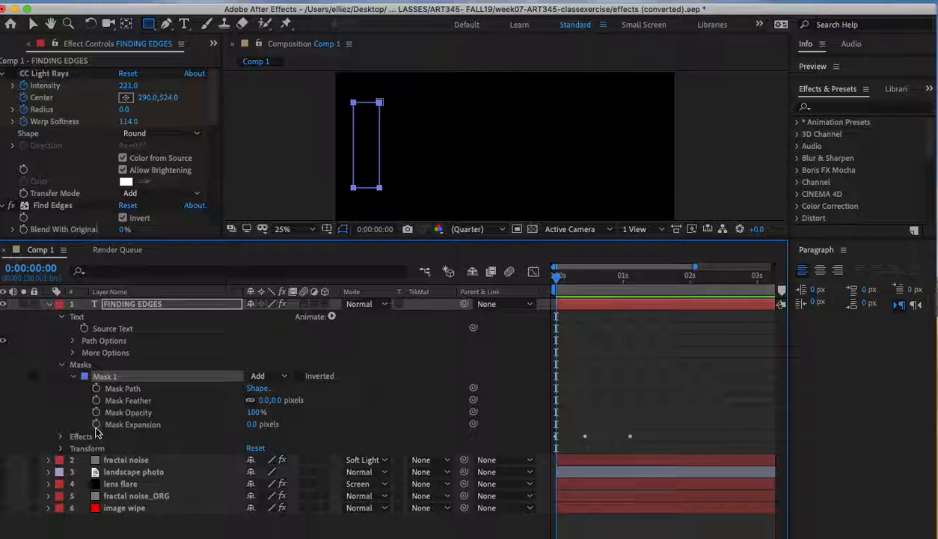
Step: Enable keyframing on Mask Expansion and Mask Feather, starting both at 0 pixels
left_click(147, 425)
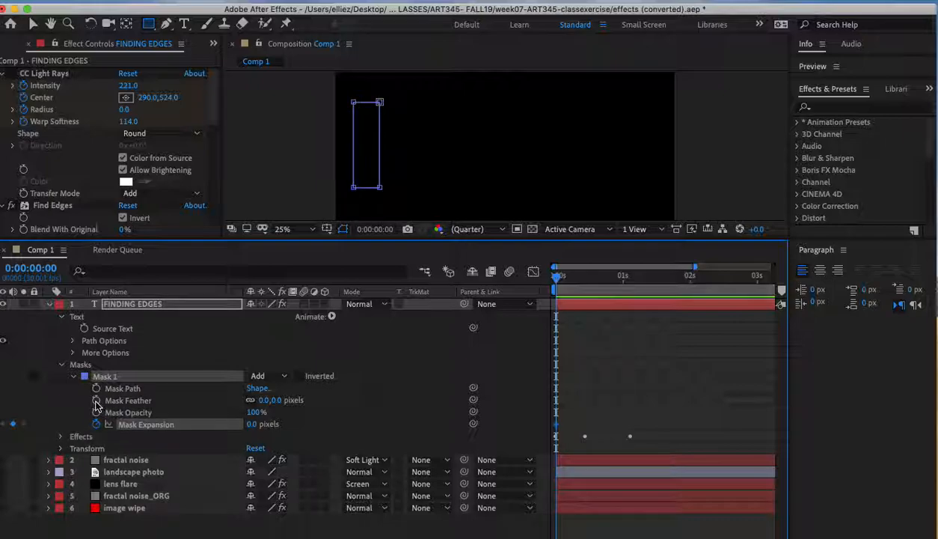
left_click(141, 400)
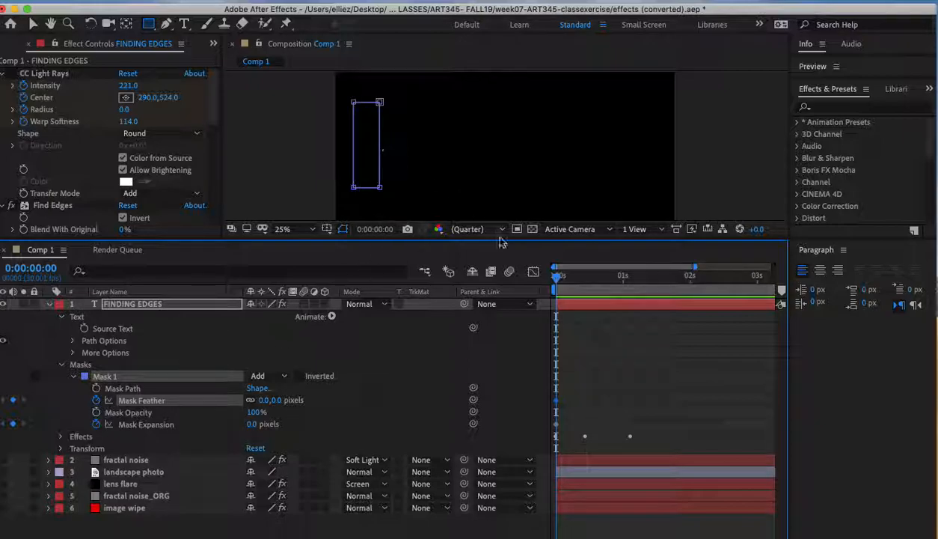
mouse_move(467, 229)
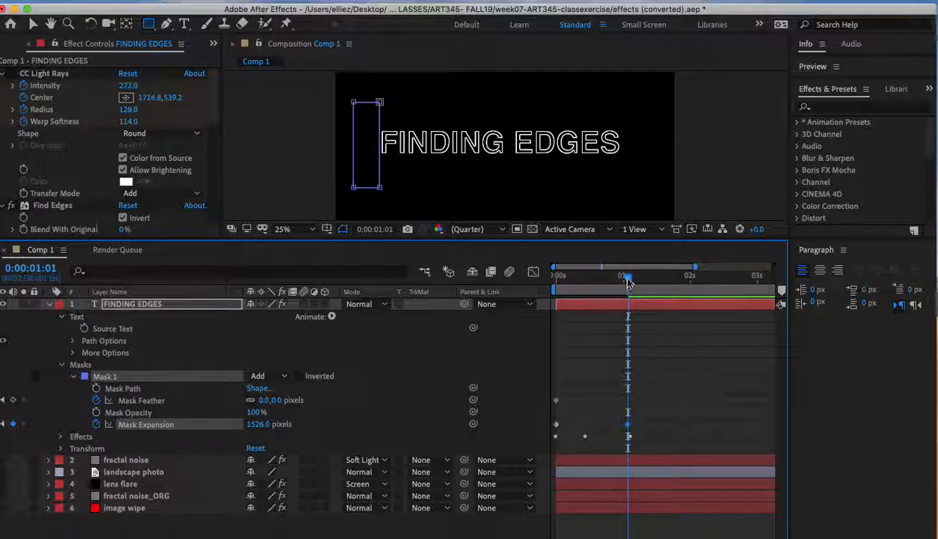
Step: Return the playhead to the start, then move it to 0:00:01:26 for the 412 px feather keyframe
left_click_drag(629, 277, 578, 276)
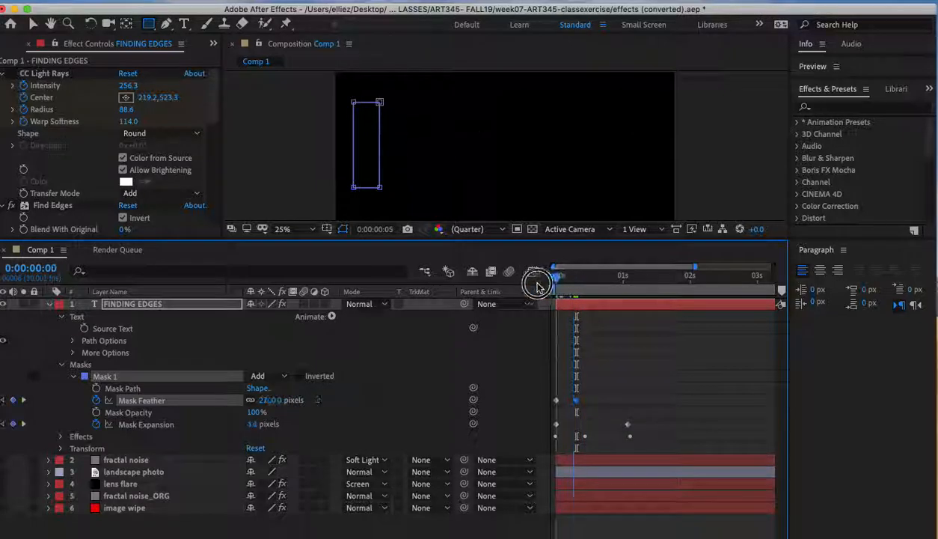
left_click_drag(539, 275, 688, 275)
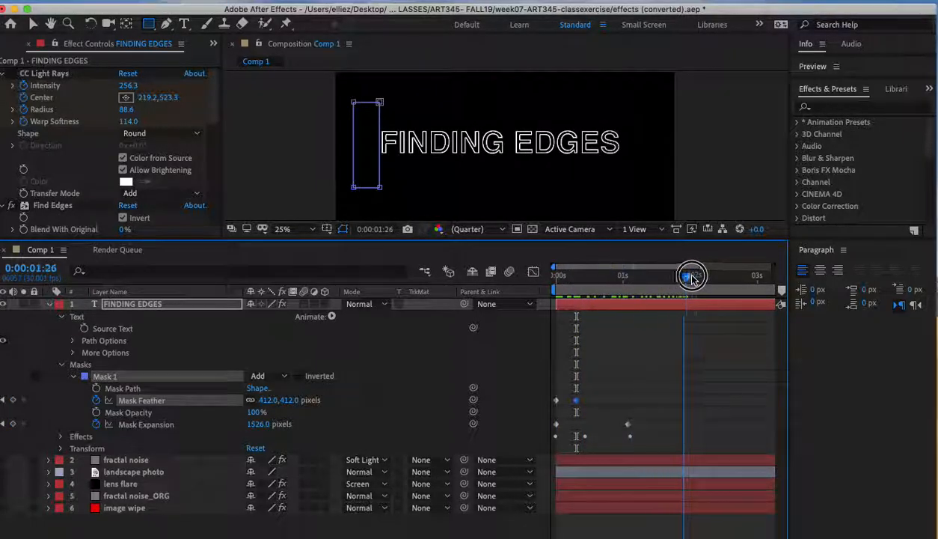